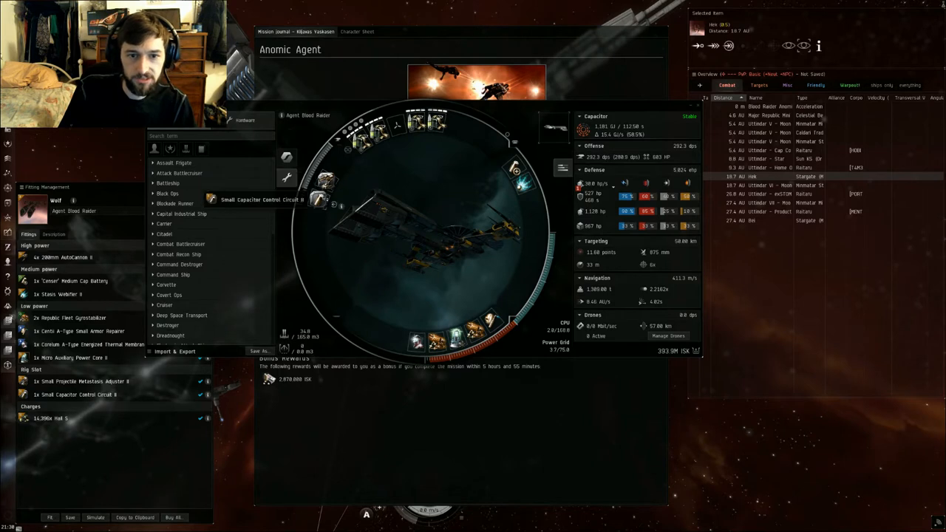
mouse_move(493, 164)
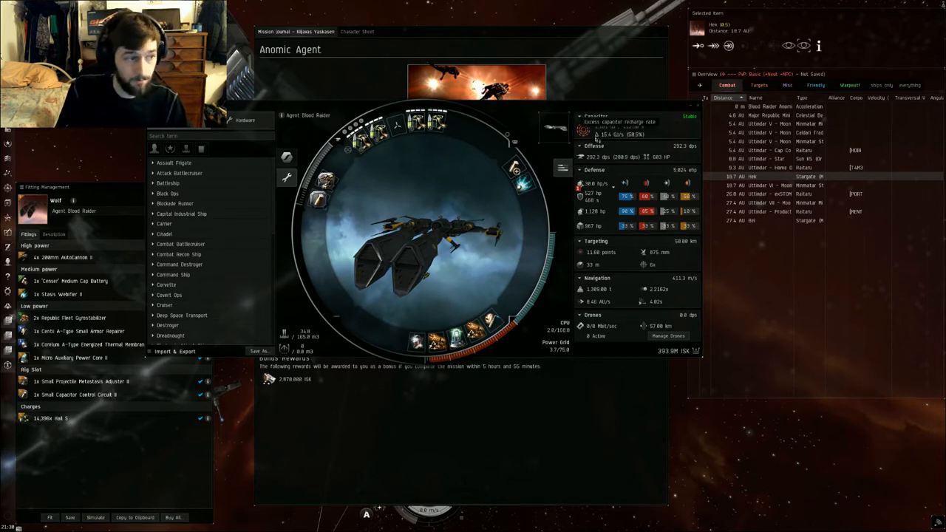
mouse_move(514, 175)
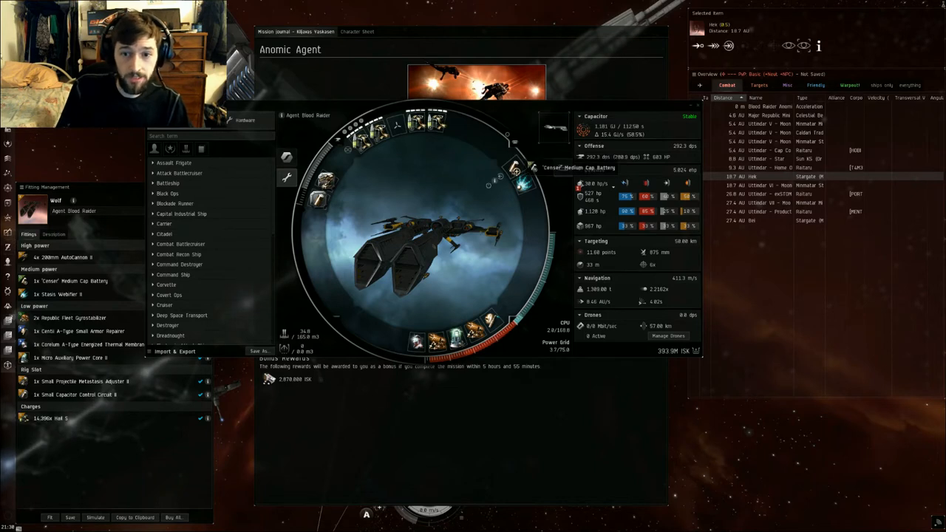
- Close the Wolf fitting preview so the Anomic Agent briefing is visible again
left_click(71, 280)
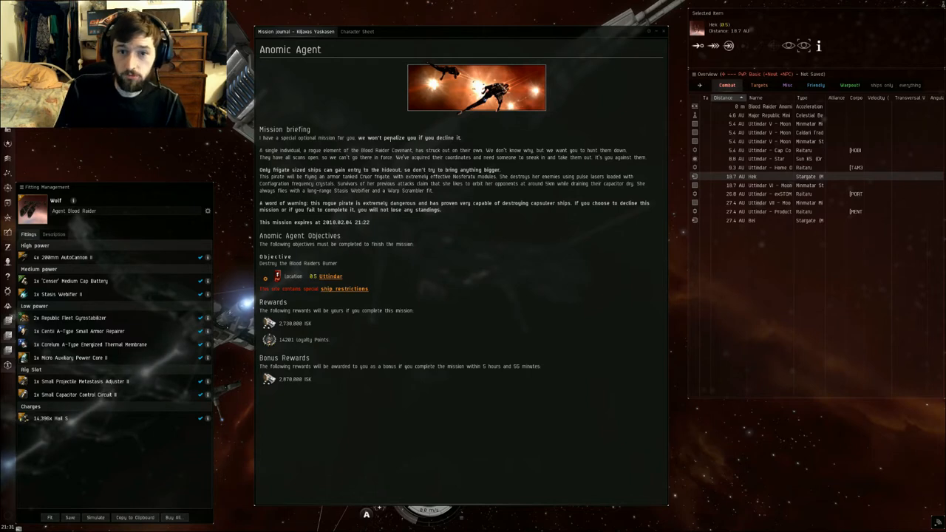
- Show the character's Skills sheet and review the Engineering and Armor skill groups
left_click(358, 31)
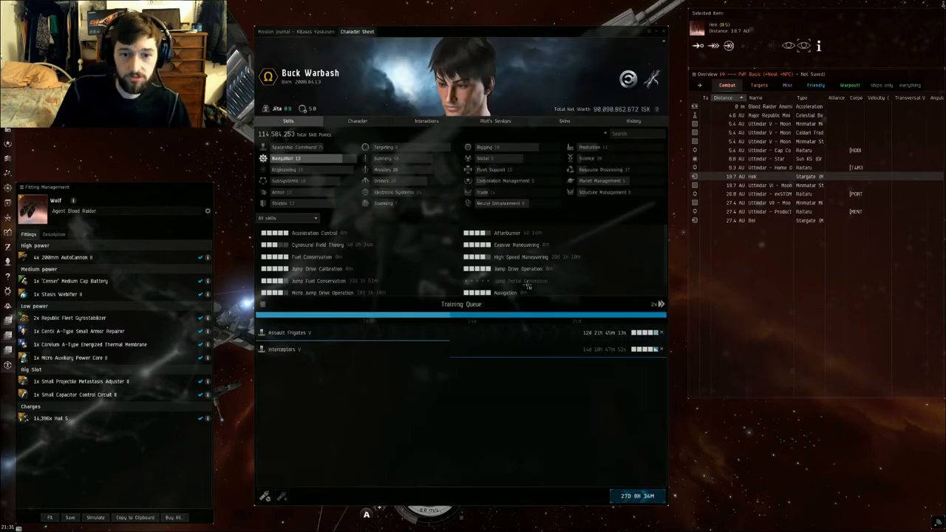
mouse_move(295, 146)
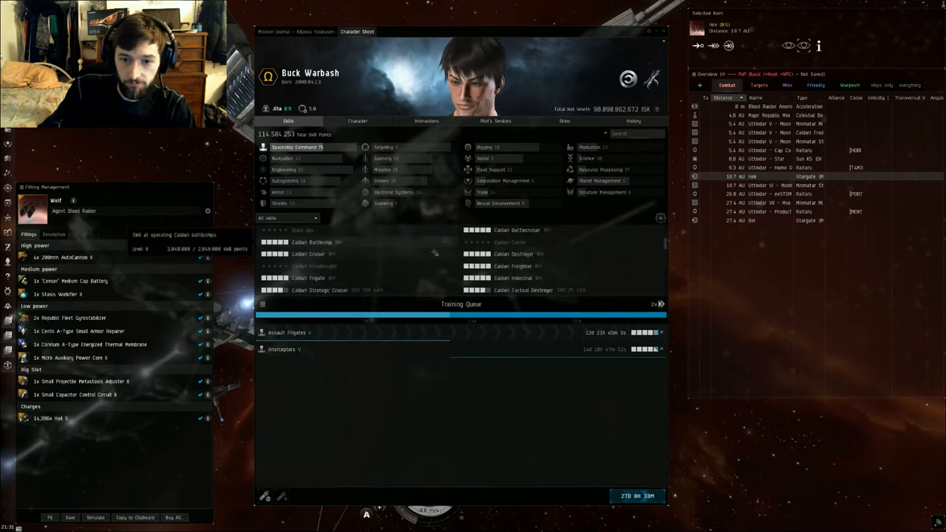
scroll("up", 3)
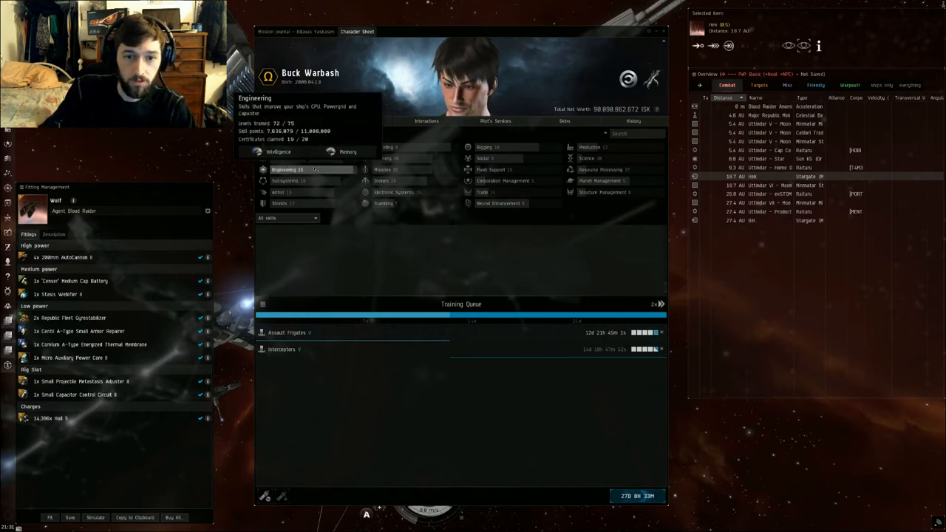
left_click(287, 169)
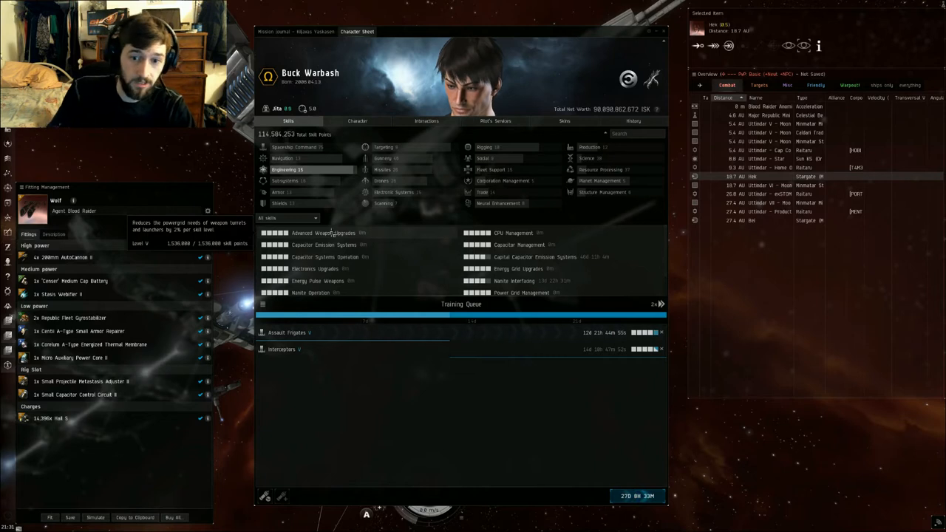
mouse_move(518, 245)
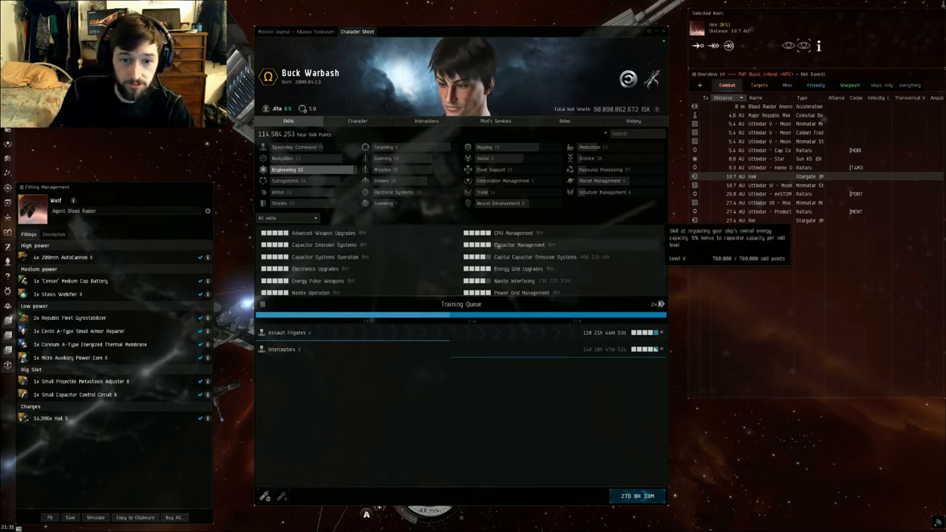
mouse_move(323, 257)
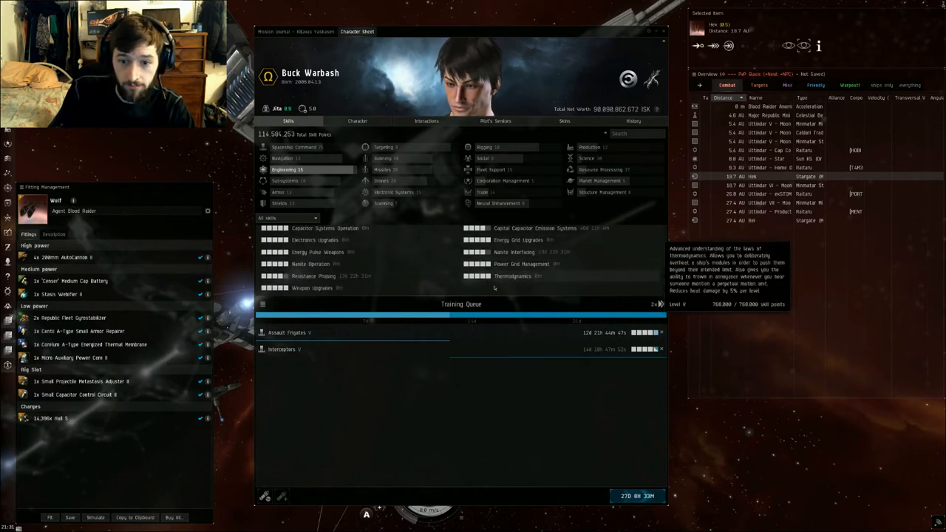
mouse_move(318, 251)
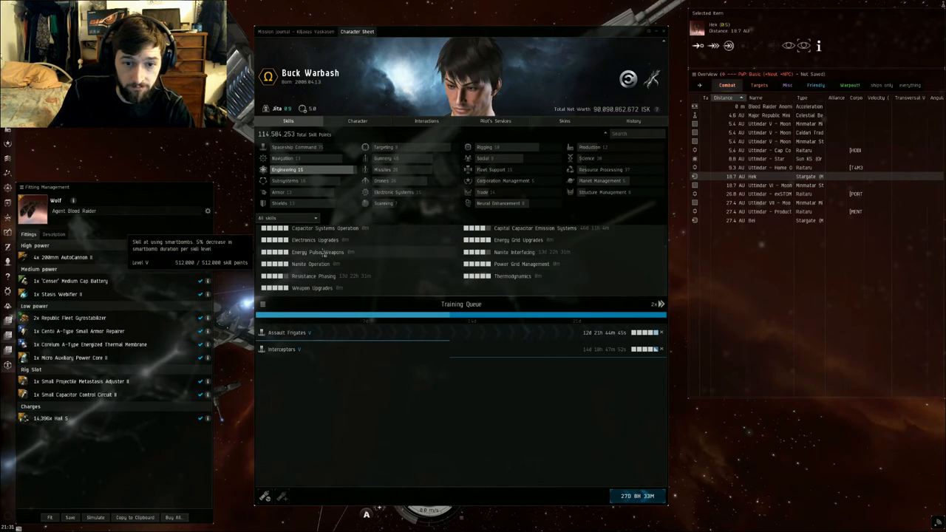
mouse_move(313, 239)
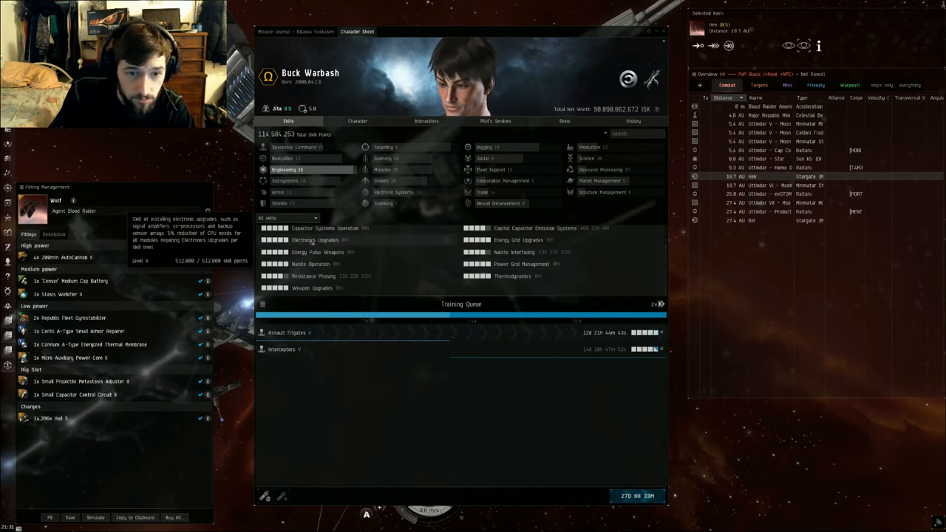
mouse_move(318, 287)
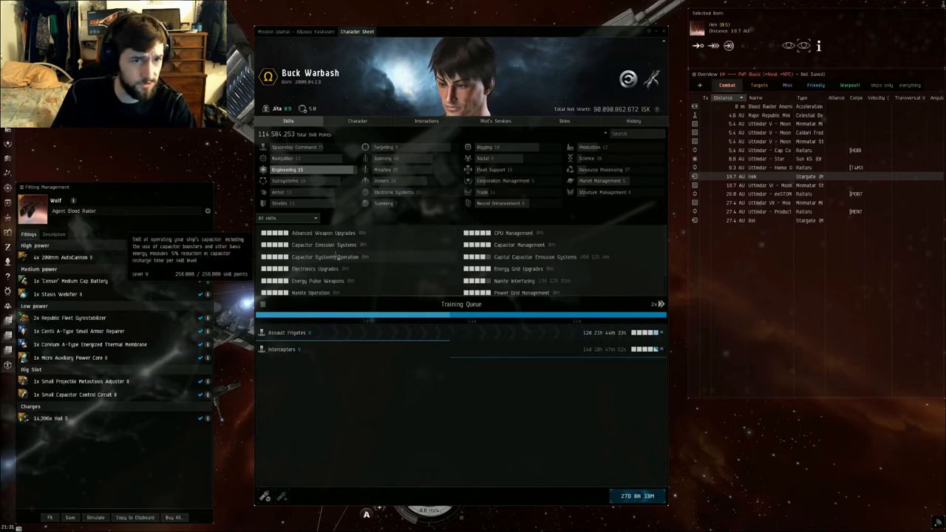
mouse_move(337, 221)
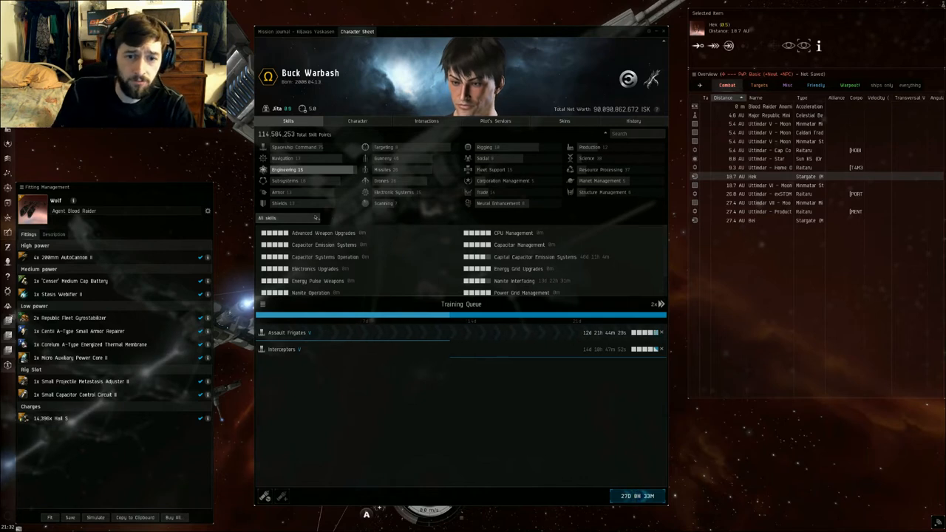
left_click(278, 192)
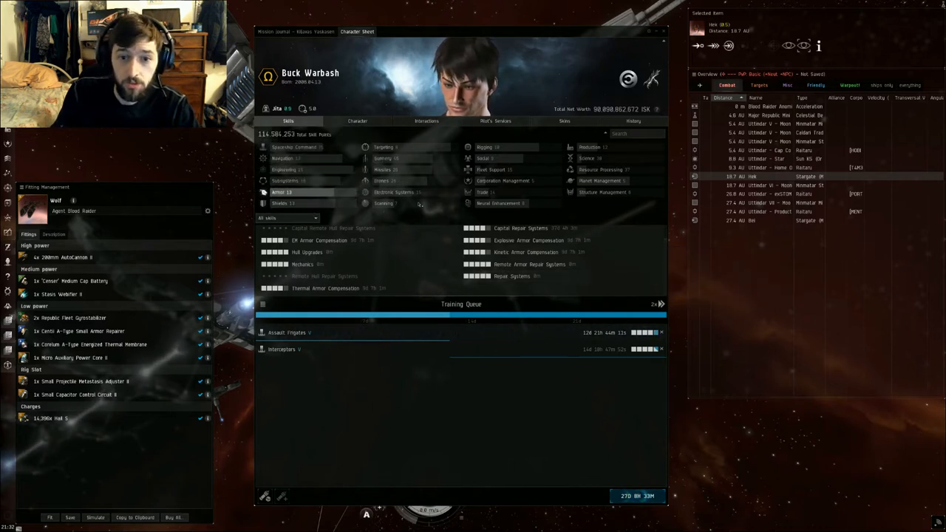
- Review the Gunnery skill group, then close the skills sheet to return to space
left_click(384, 158)
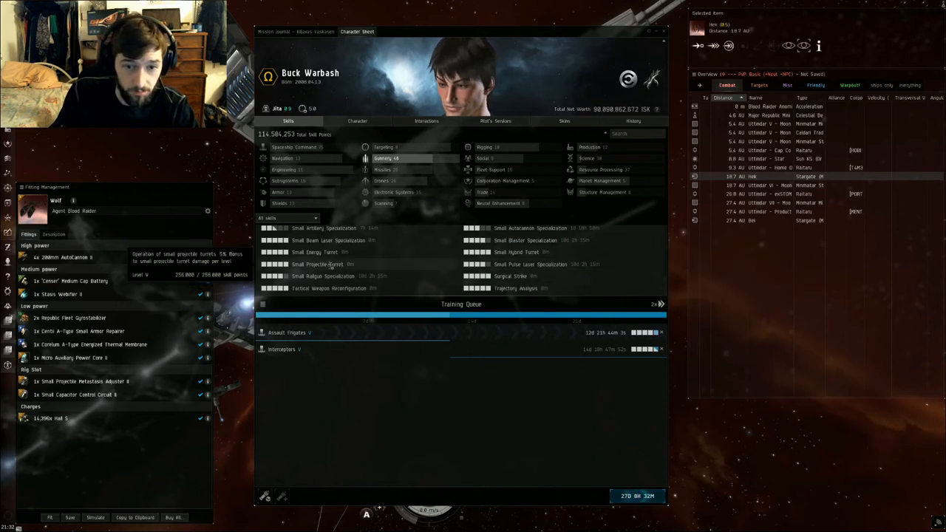
mouse_move(515, 251)
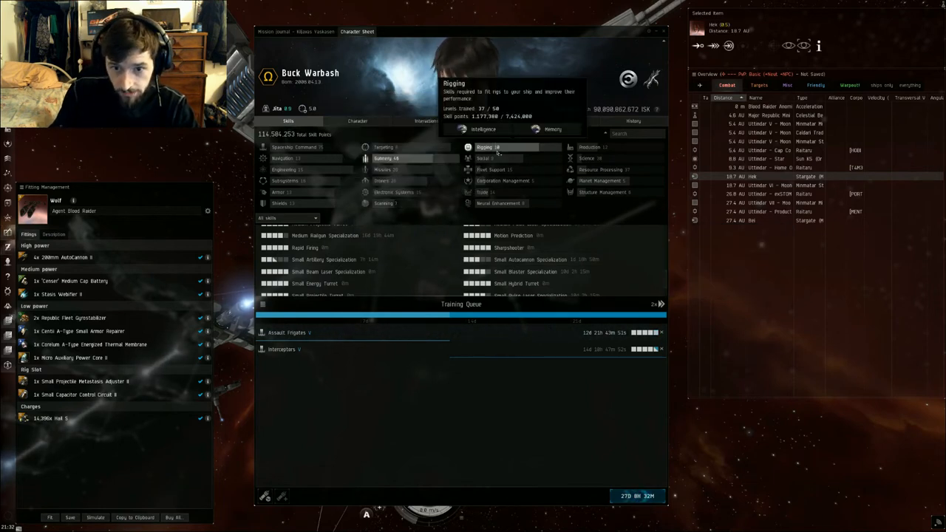
left_click(488, 148)
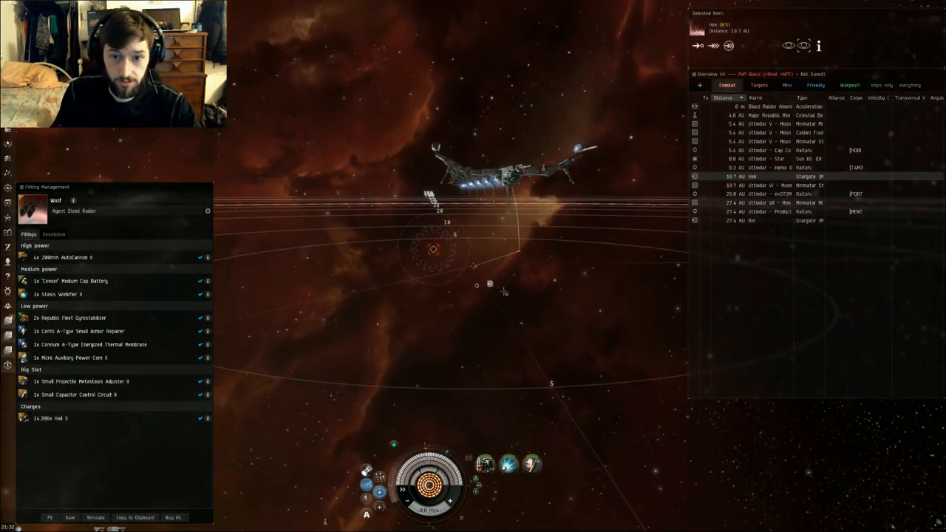
- Set and confirm a new default Keep at Range distance before the fight
left_click(95, 517)
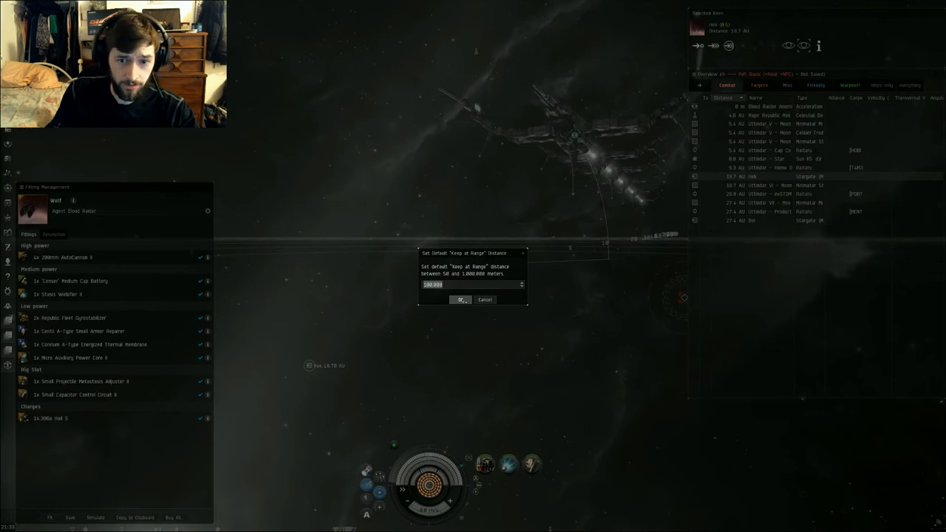
left_click(461, 298)
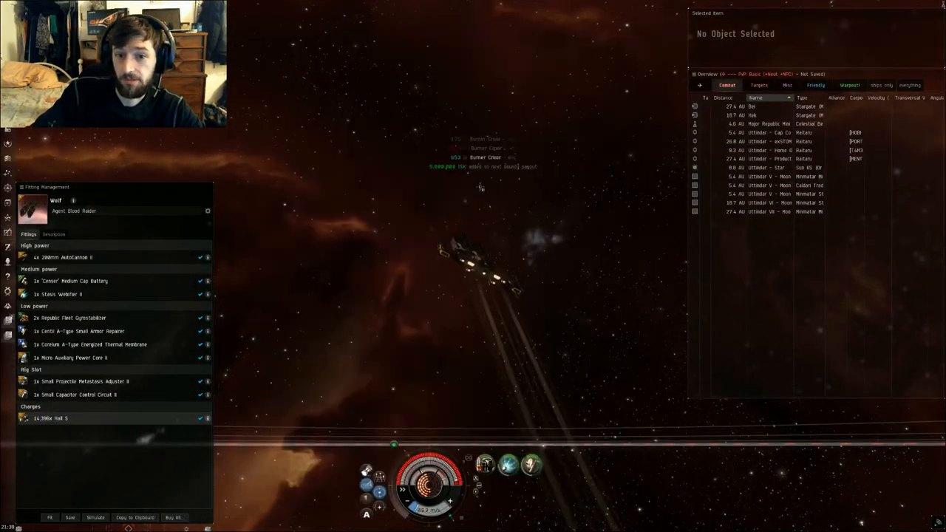
- After the fight, list the mission wreck in the overview and approach it
left_click(787, 84)
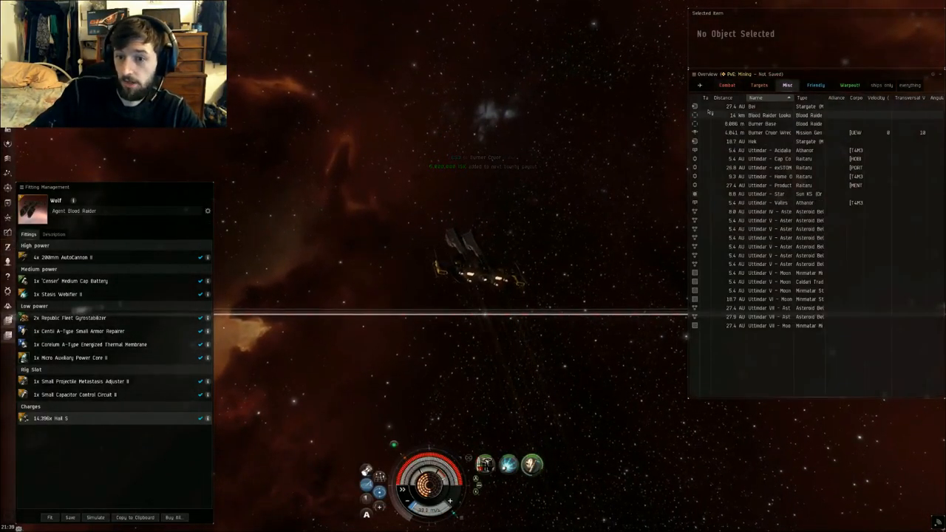
right_click(766, 133)
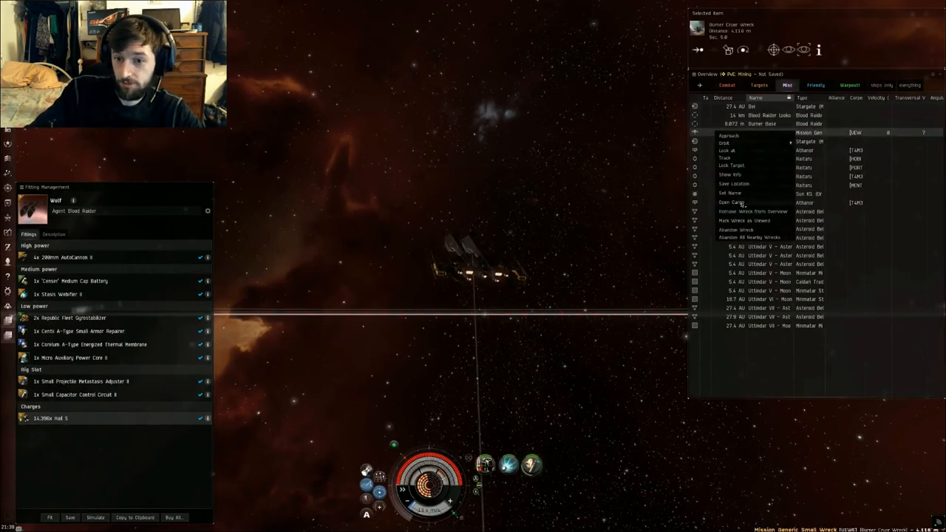
left_click(733, 201)
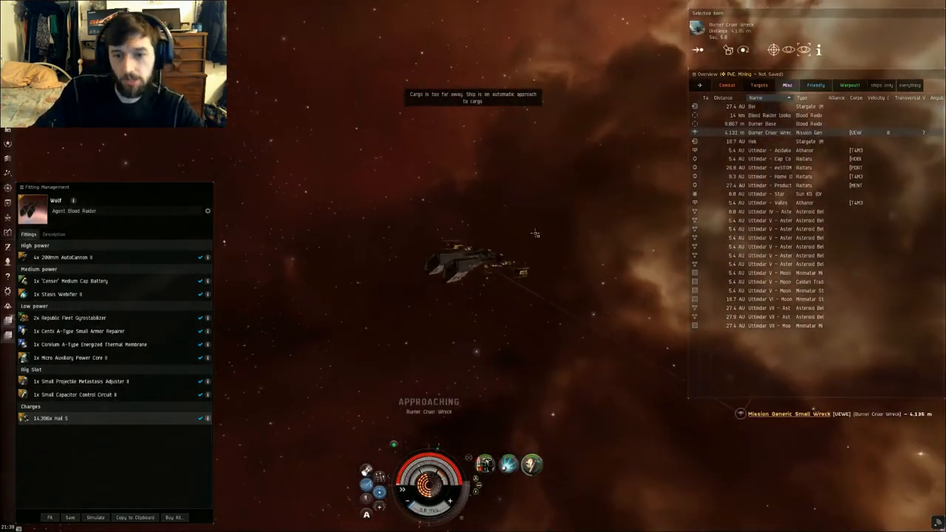